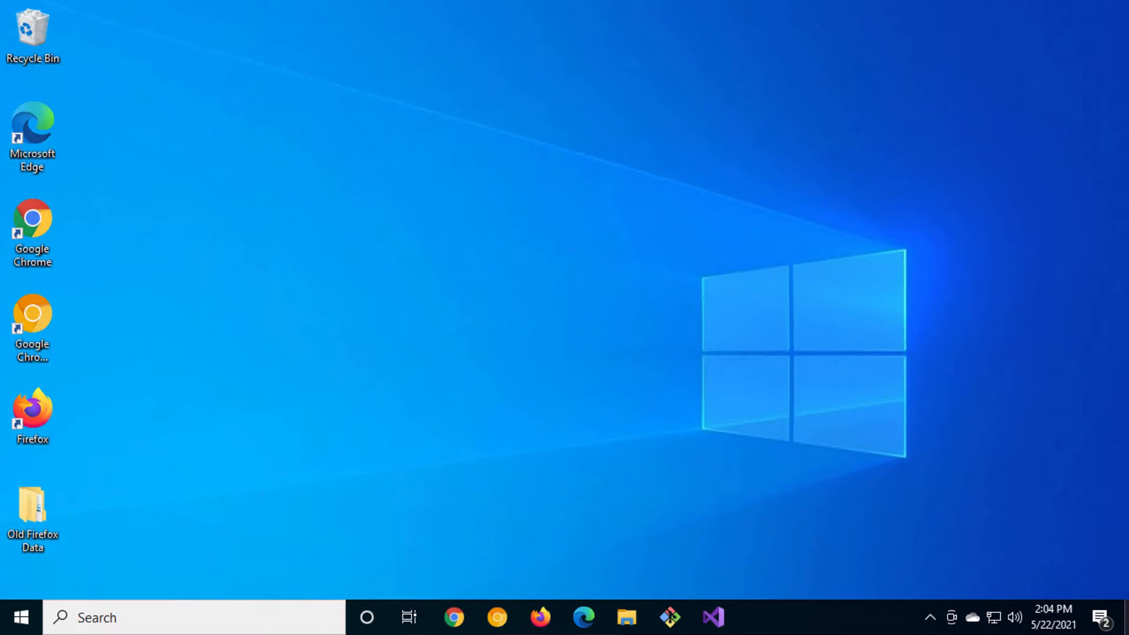
mouse_move(713, 617)
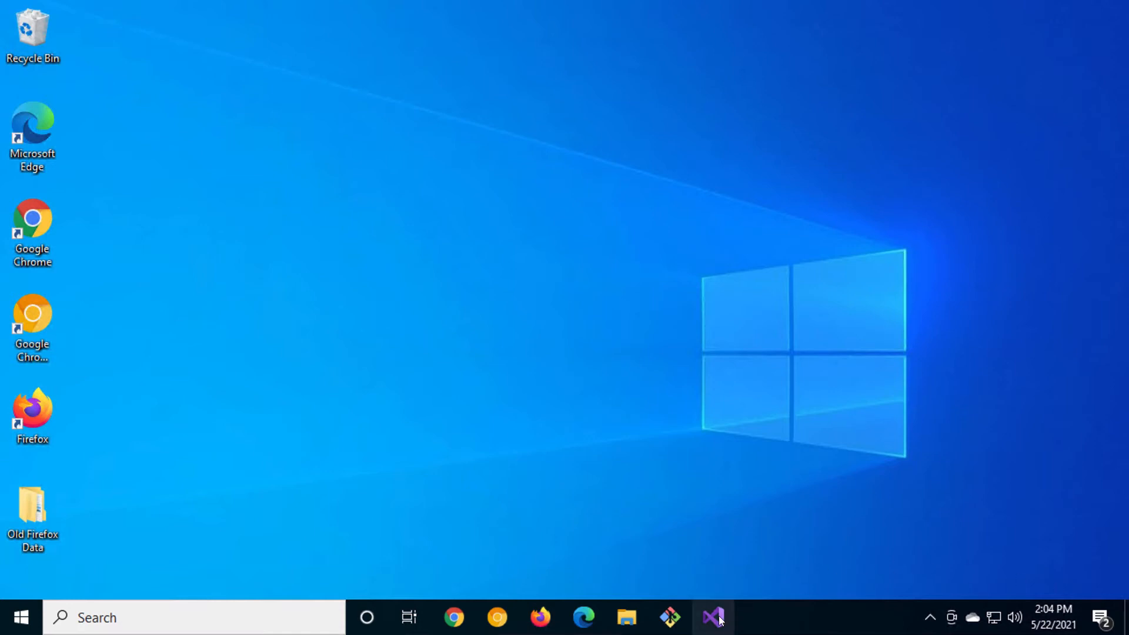
Launch Visual Studio 2019 from the taskbar so its start window appears
left_click(712, 617)
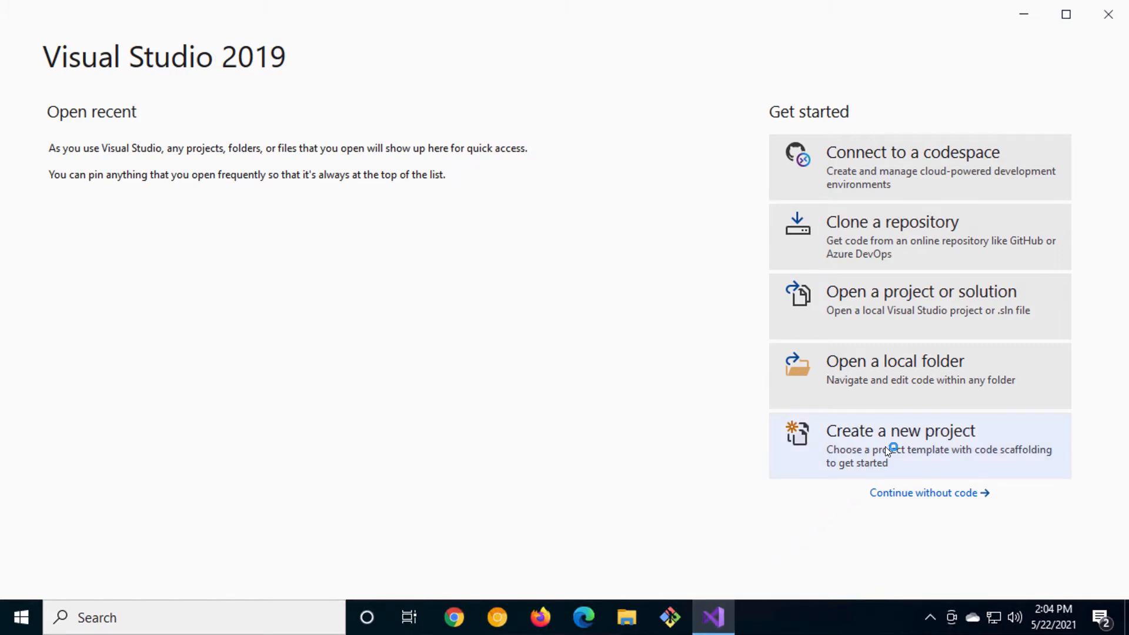
Create a new ASP.NET Core Web App (Model-View-Controller) project named ModernWebApp targeting .NET 5.0
left_click(899, 430)
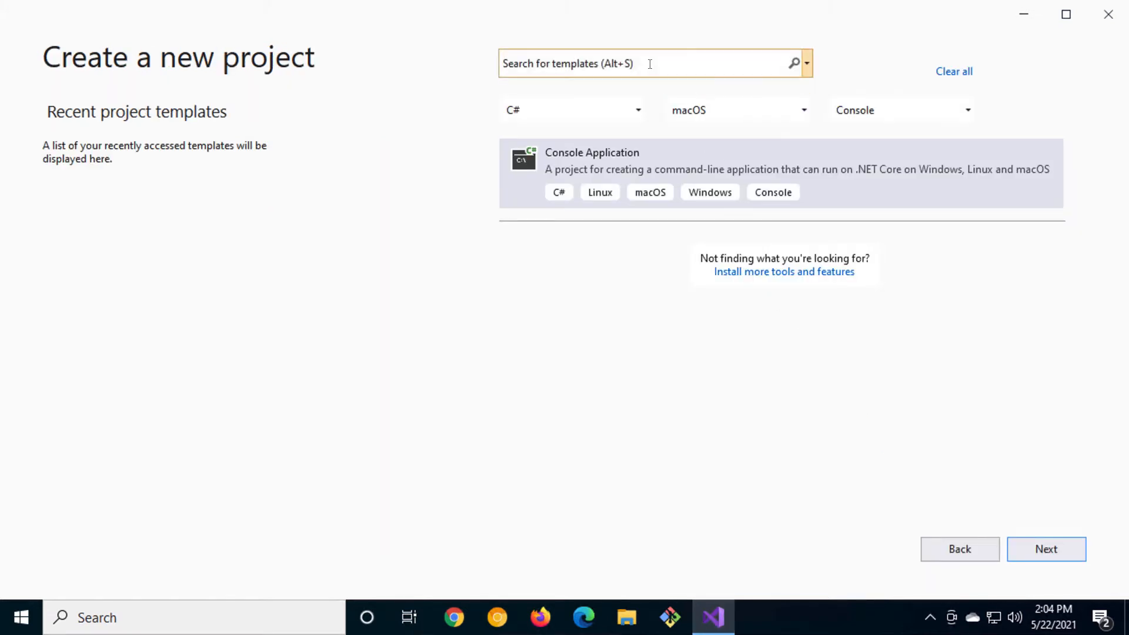
type("mvc")
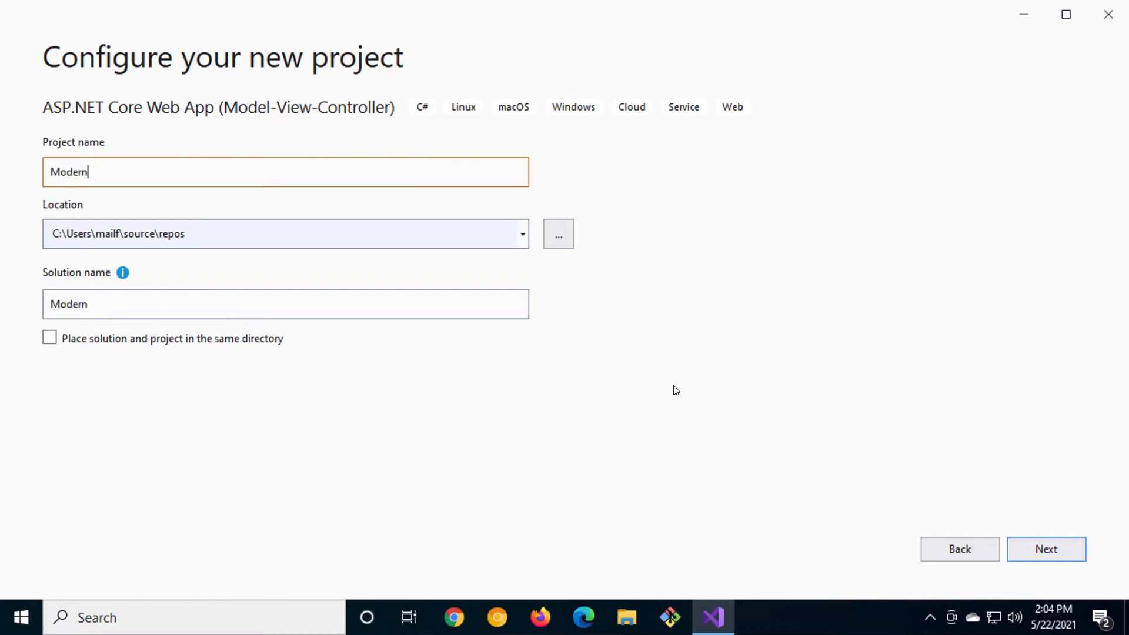
left_click(1044, 549)
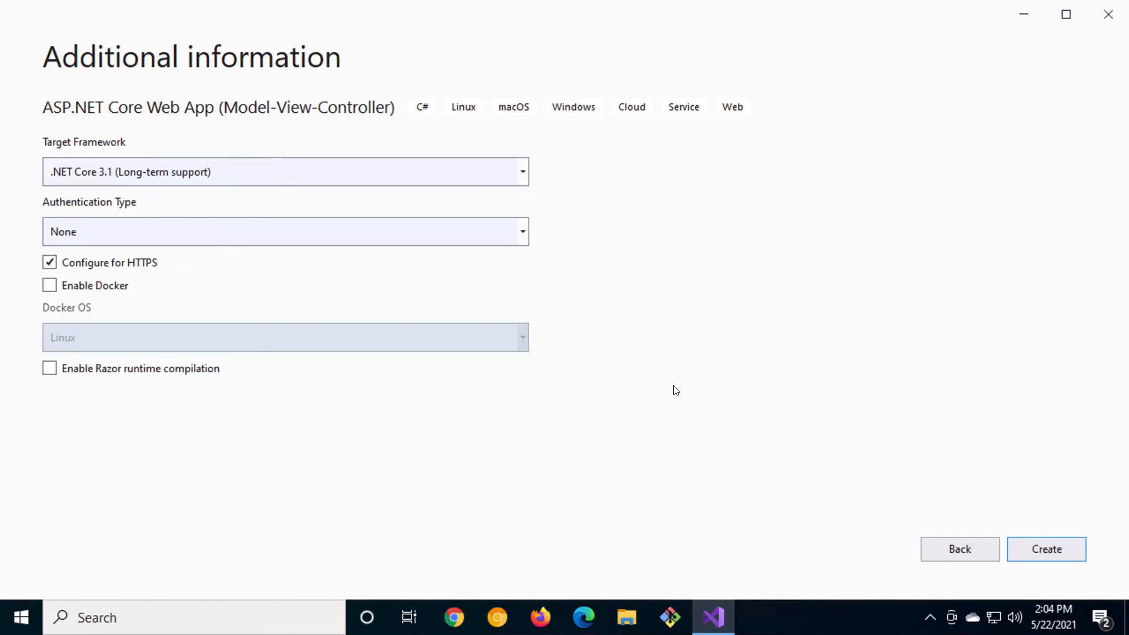
left_click(284, 172)
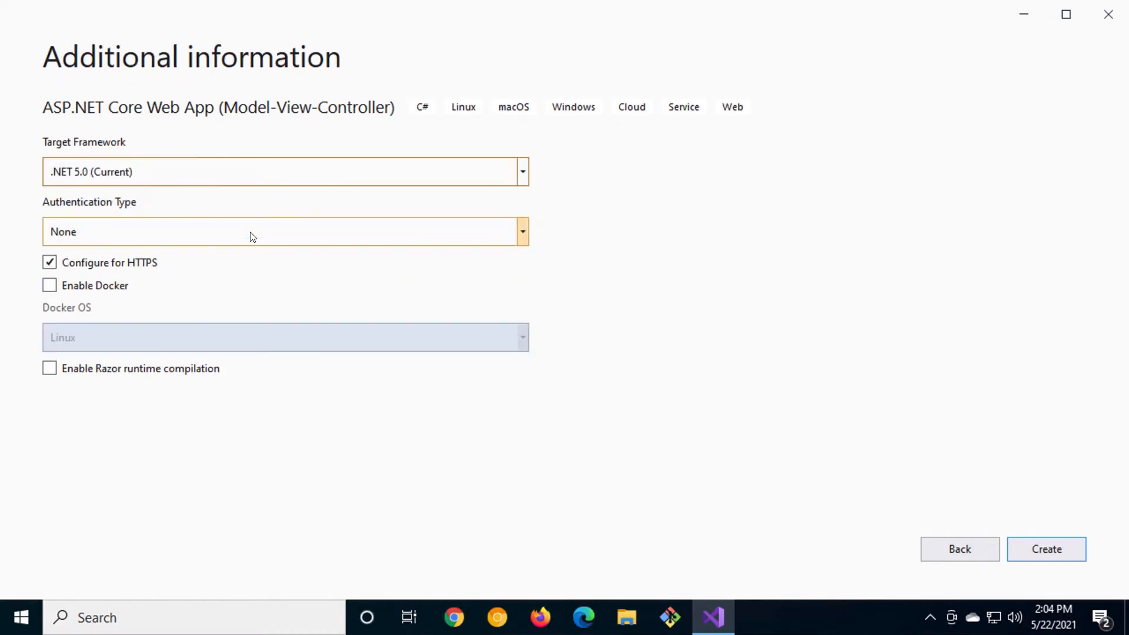
left_click(1045, 549)
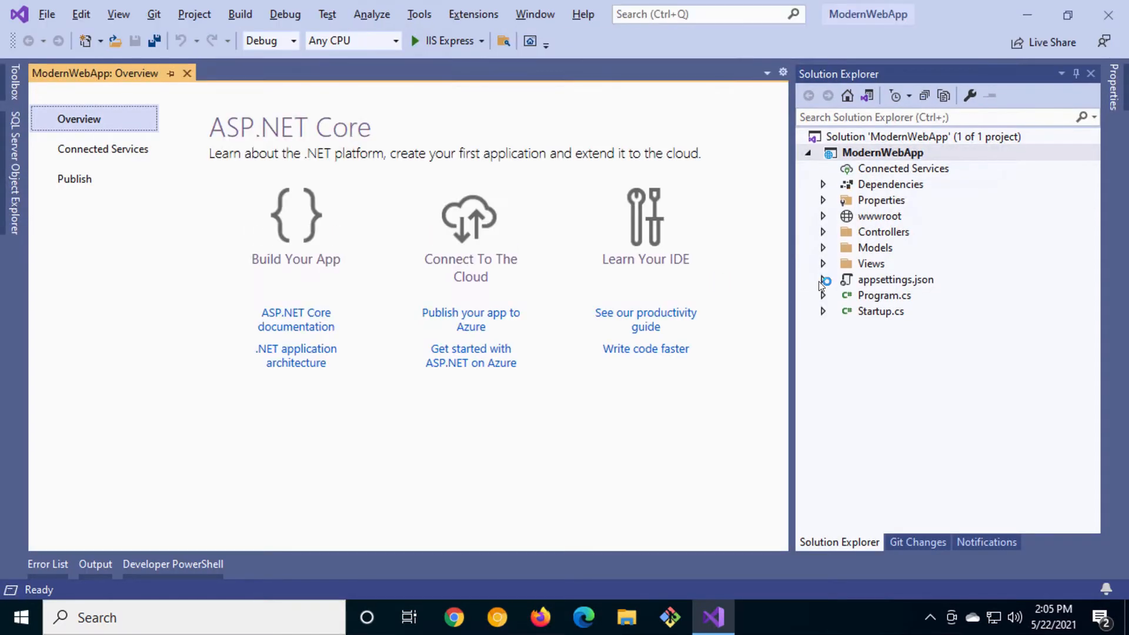
Open ModernWebApp's Program.cs and then Startup.cs from Solution Explorer in the editor
double_click(883, 295)
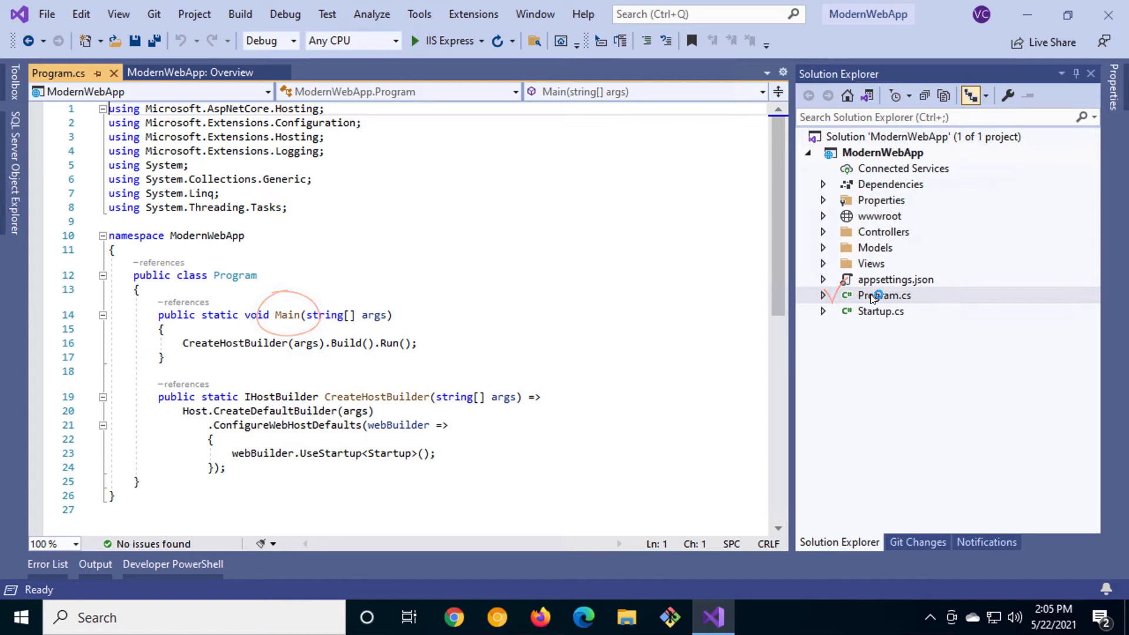
double_click(389, 453)
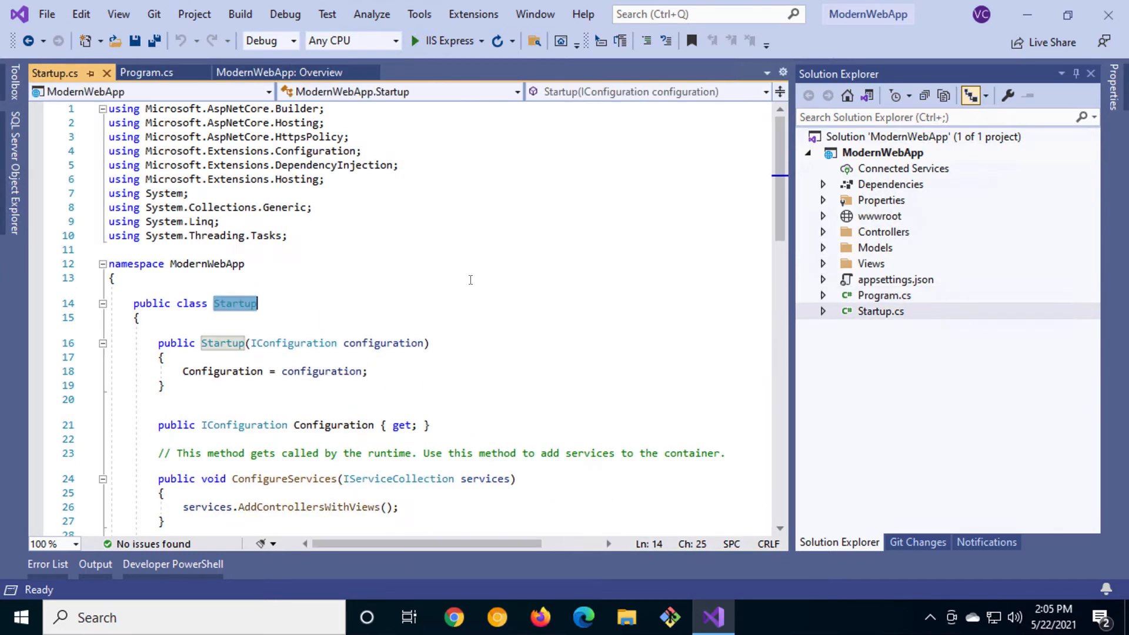
Collapse Startup.cs to definitions, expand ConfigureServices to review it, then return to Program.cs
left_click(101, 108)
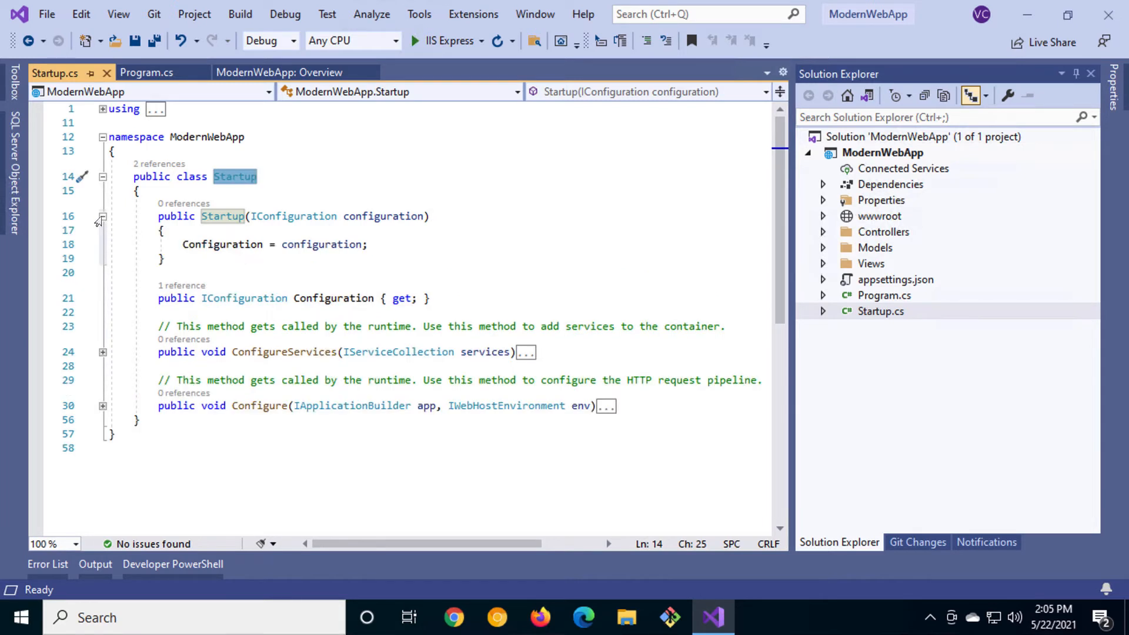
left_click(102, 352)
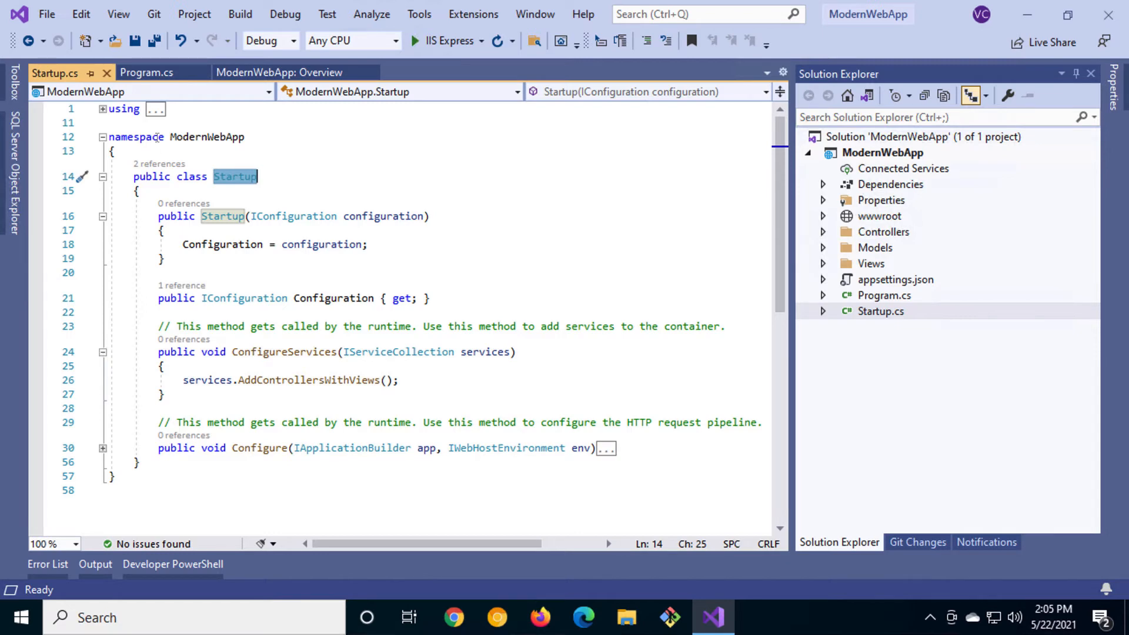
left_click(148, 72)
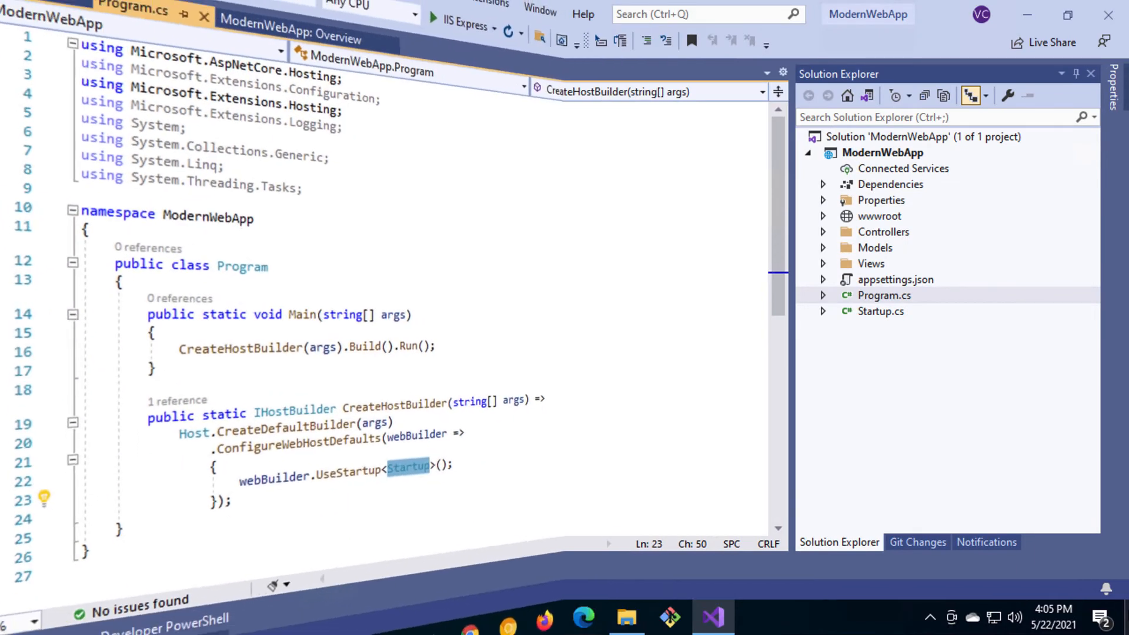
mouse_move(712, 618)
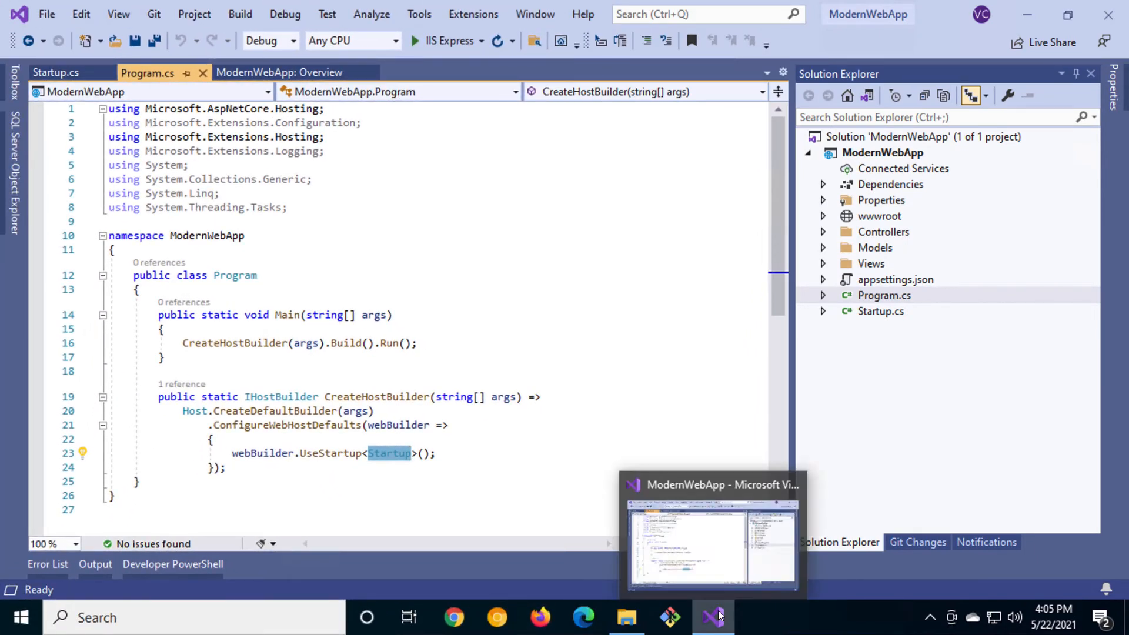
In a second Visual Studio instance, create a Console Application project named Sameworks
left_click(711, 617)
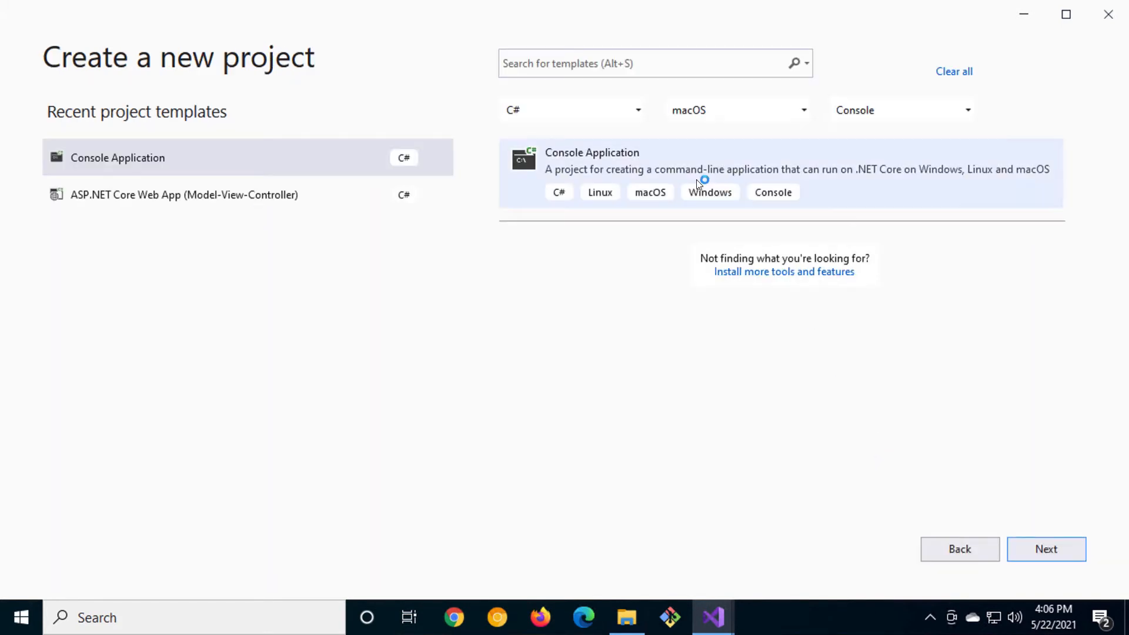
left_click(1046, 550)
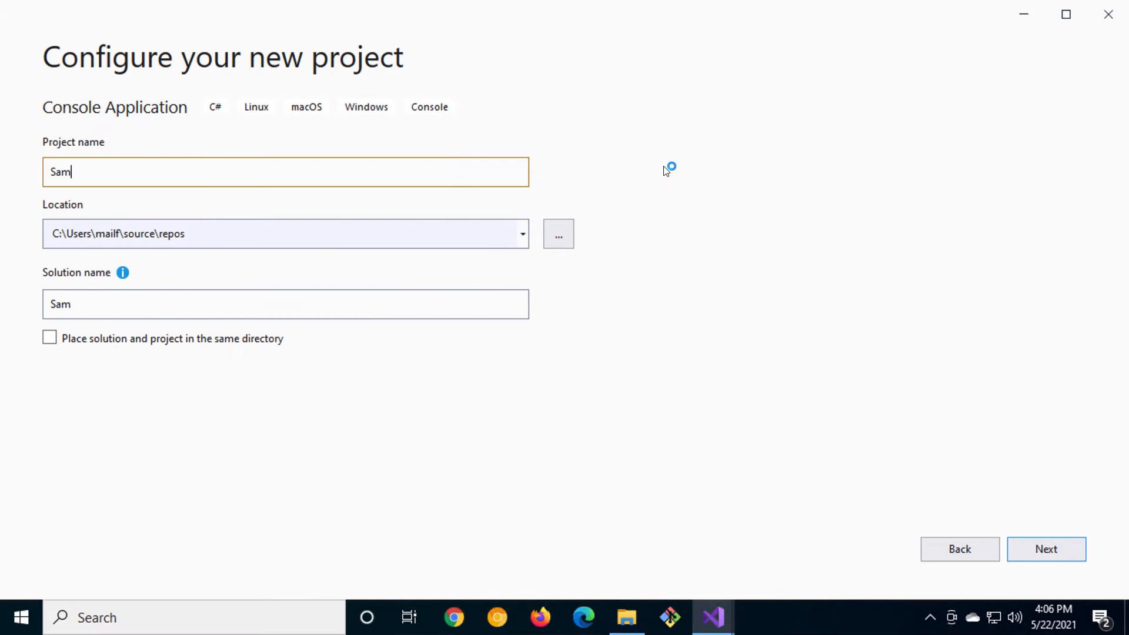
type("works")
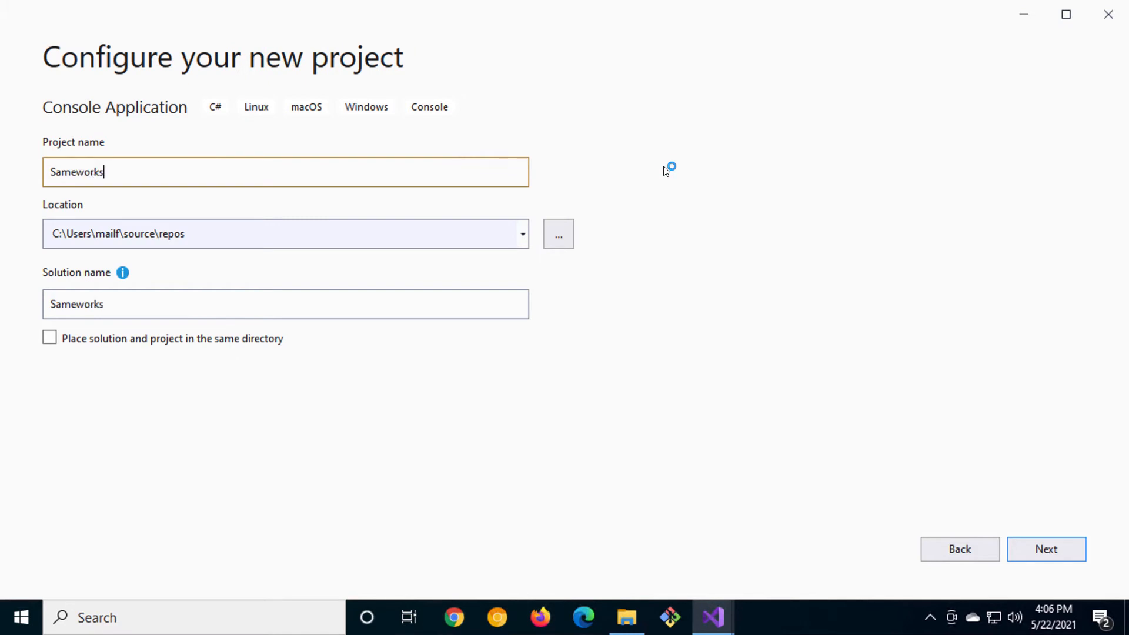
left_click(1044, 549)
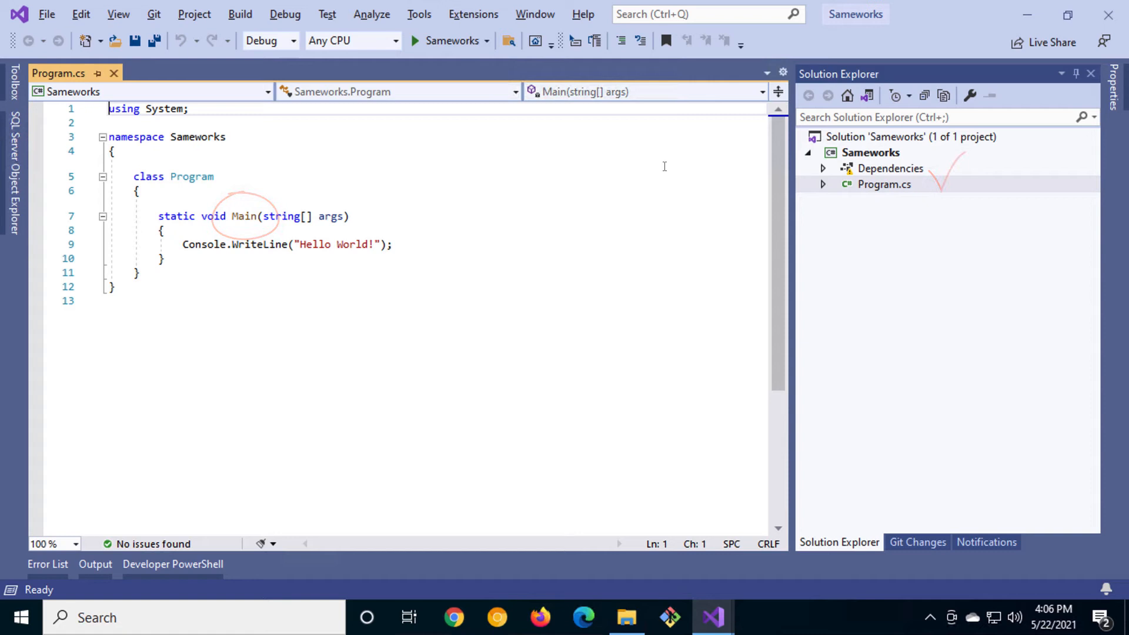
Add a public static IHostBuilder CreateHostBuilder method returning Host.CreateDefaultBuilder(args)
type("p")
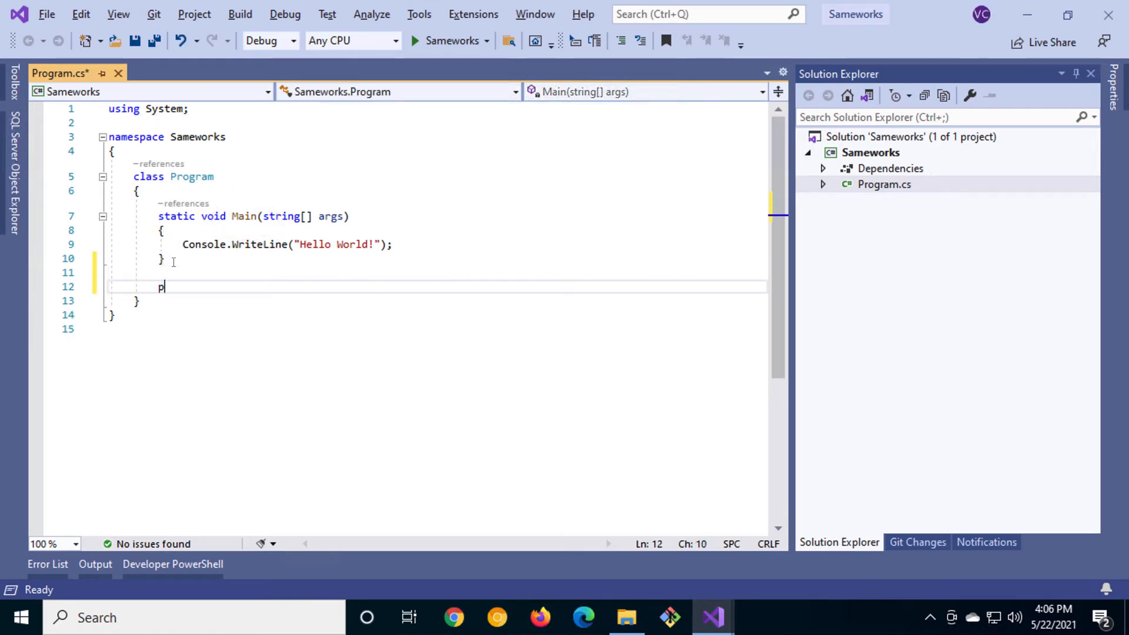
type("ublic static")
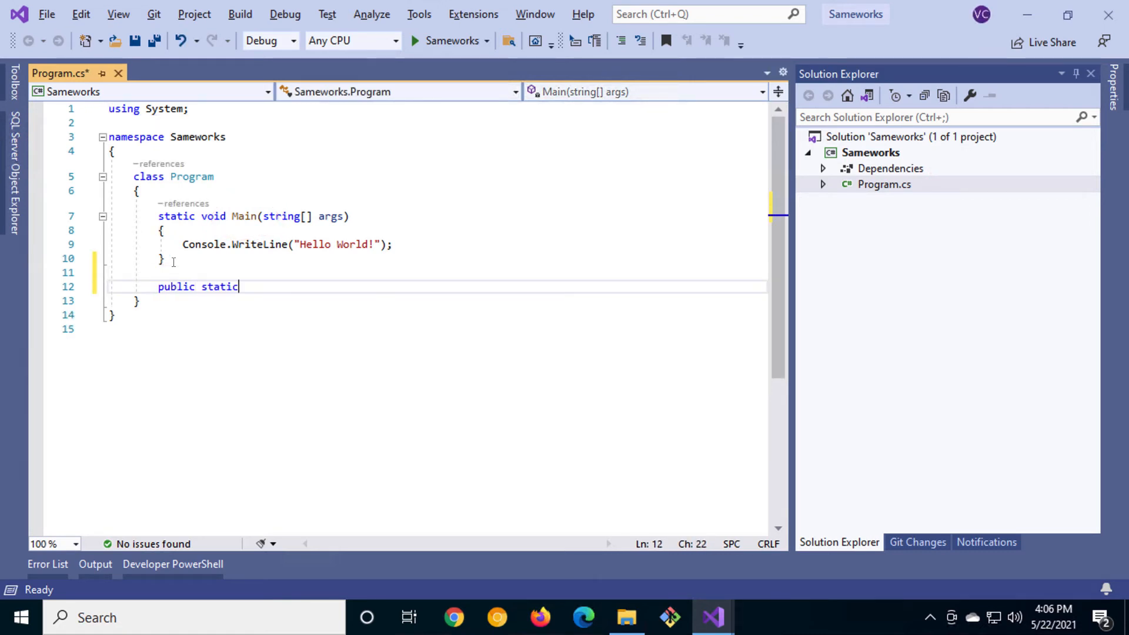
type("IHostBuilder")
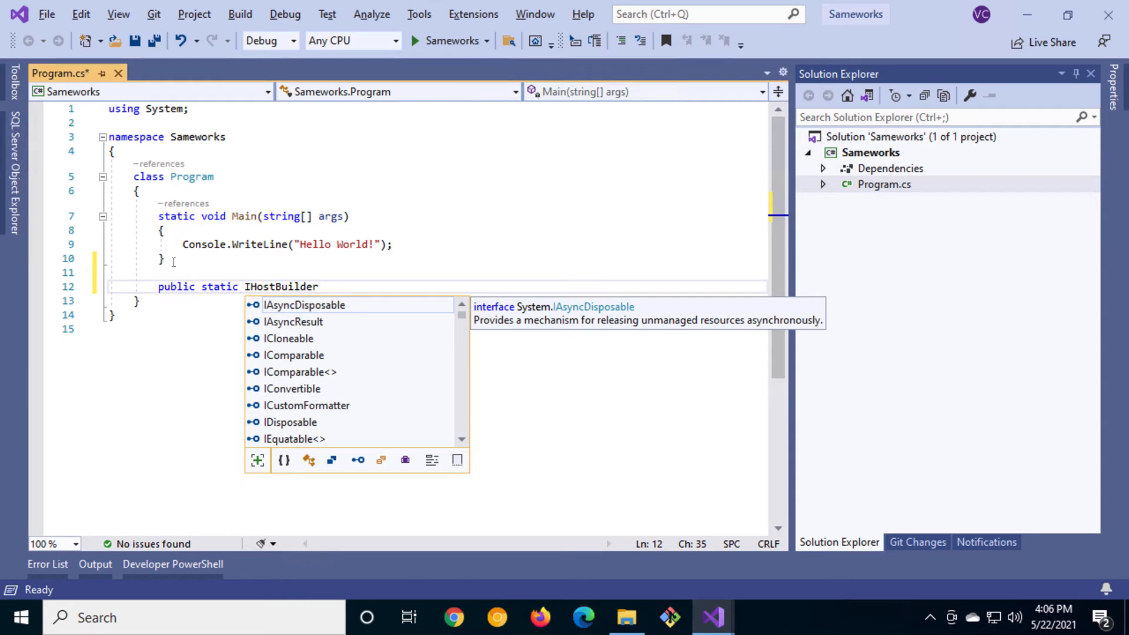
type("CreateHostBuilder(string[] args")
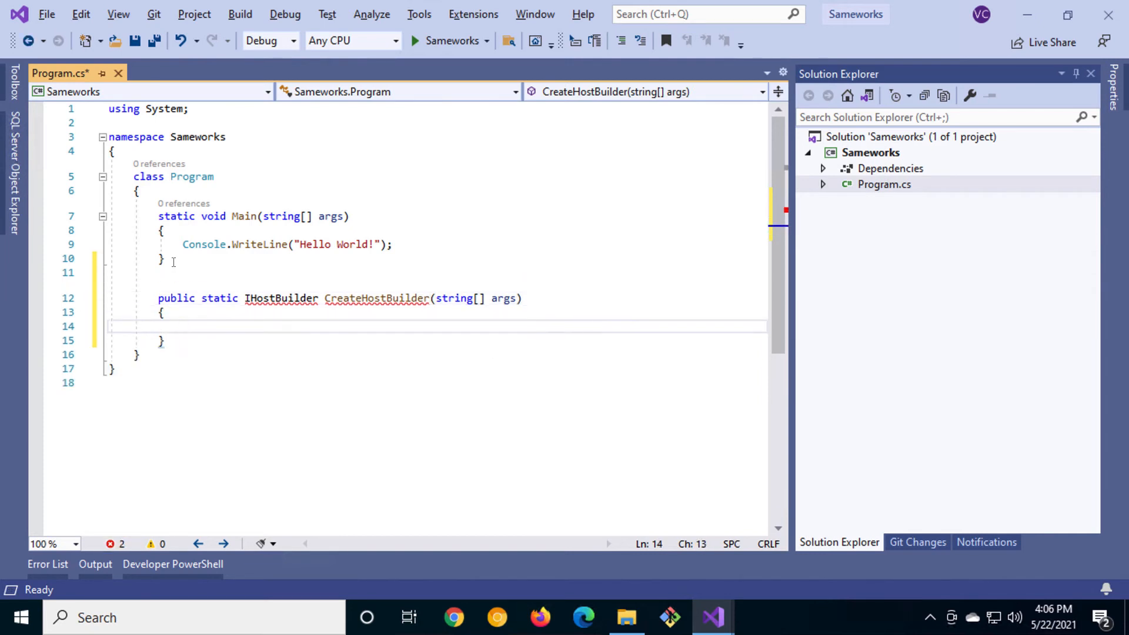
type("return CreateHostBuilder.CreateDef")
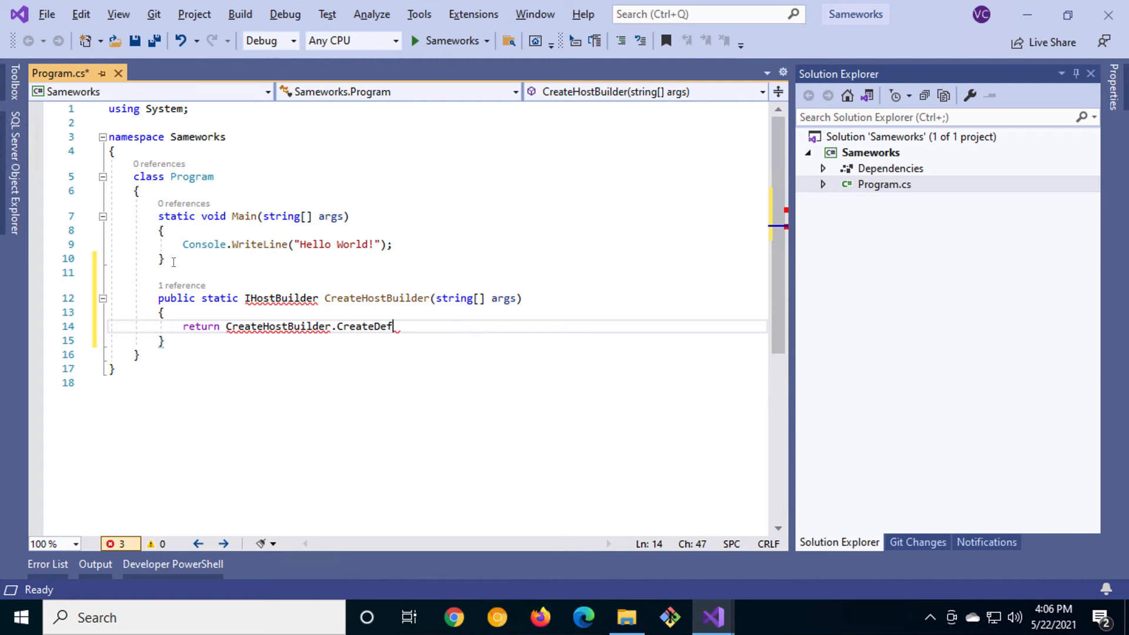
type("aultBuilder(args);")
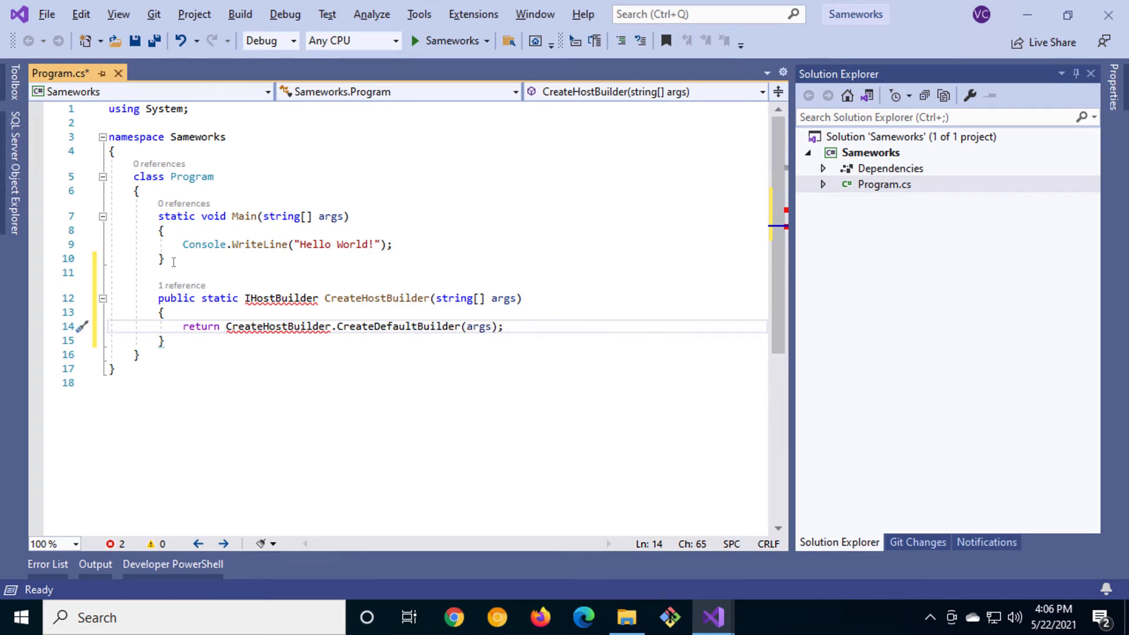
Import Microsoft.Extensions.Hosting via quick actions so IHostBuilder and Host resolve without errors
left_click(166, 257)
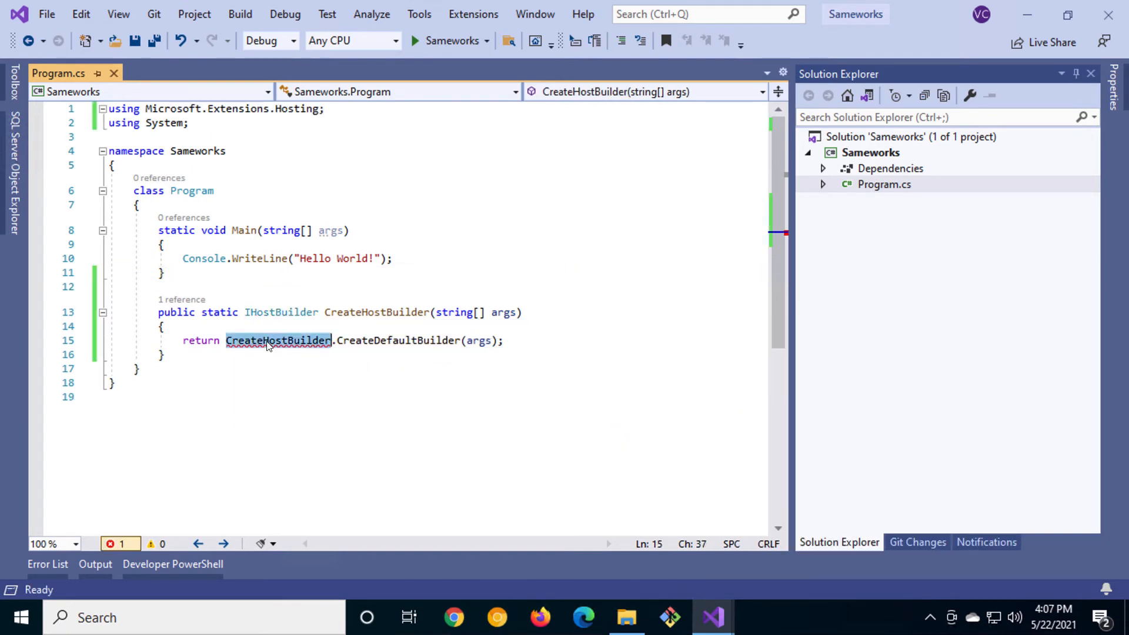
type("Host")
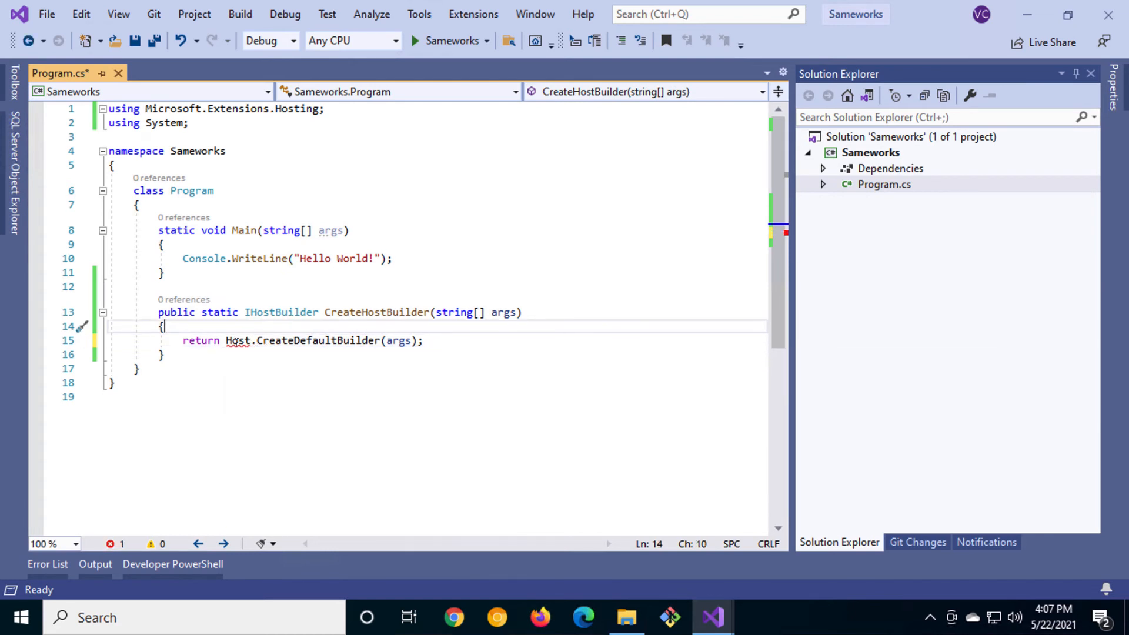
left_click(207, 358)
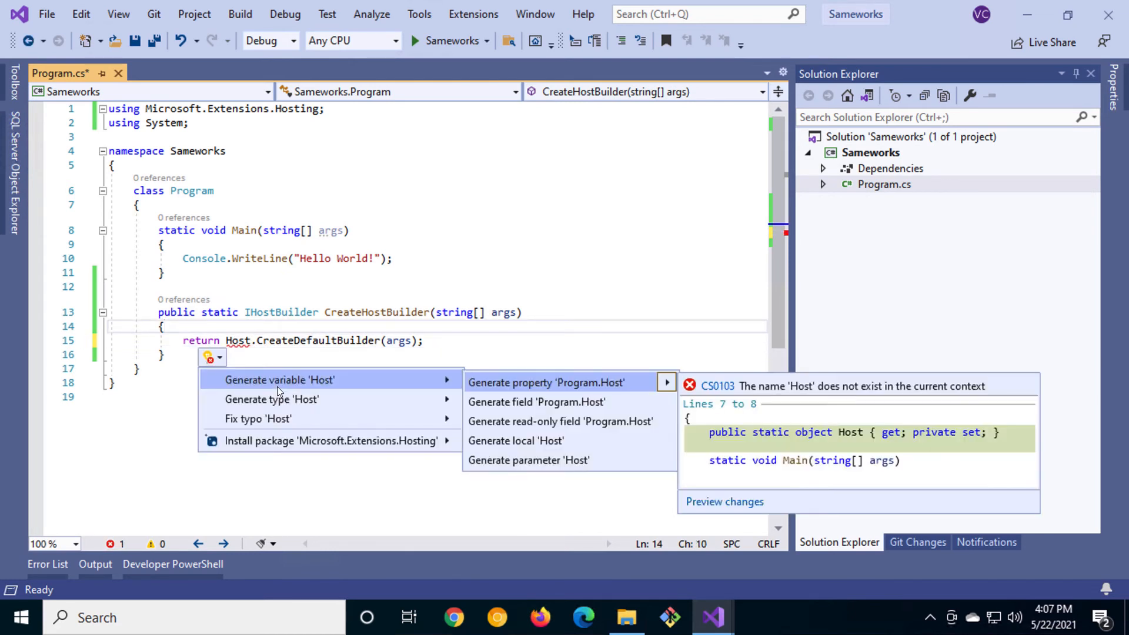
left_click(332, 440)
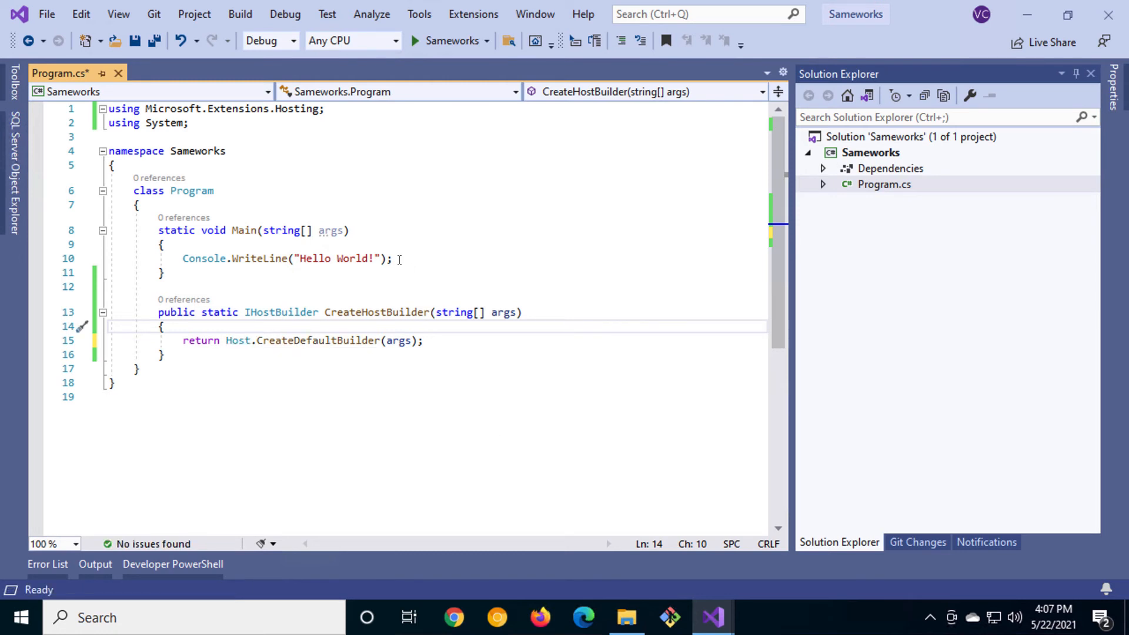
In Main, add var host = CreateHostBuilder(args).Build(); to build the host
type("var")
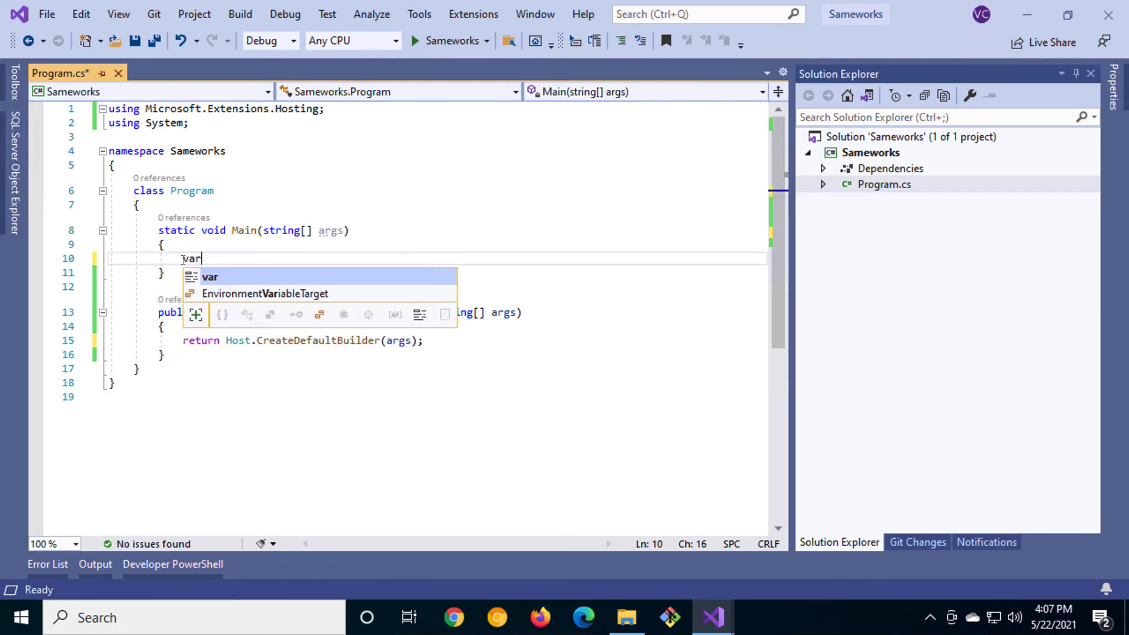
type("host = CreateHostBuilder")
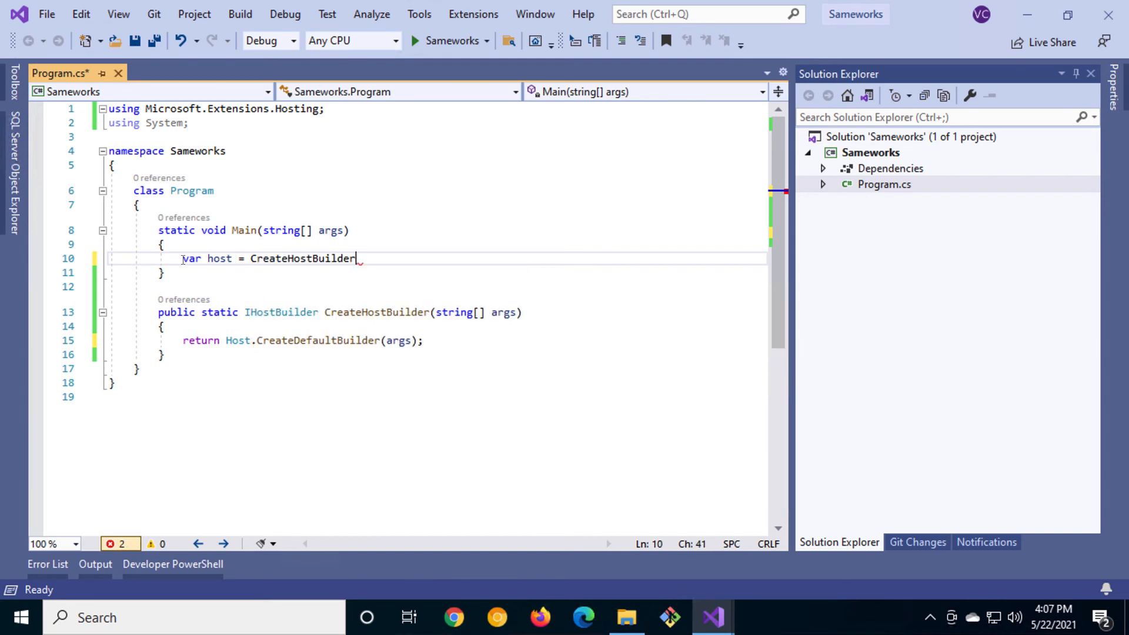
type("(args)")
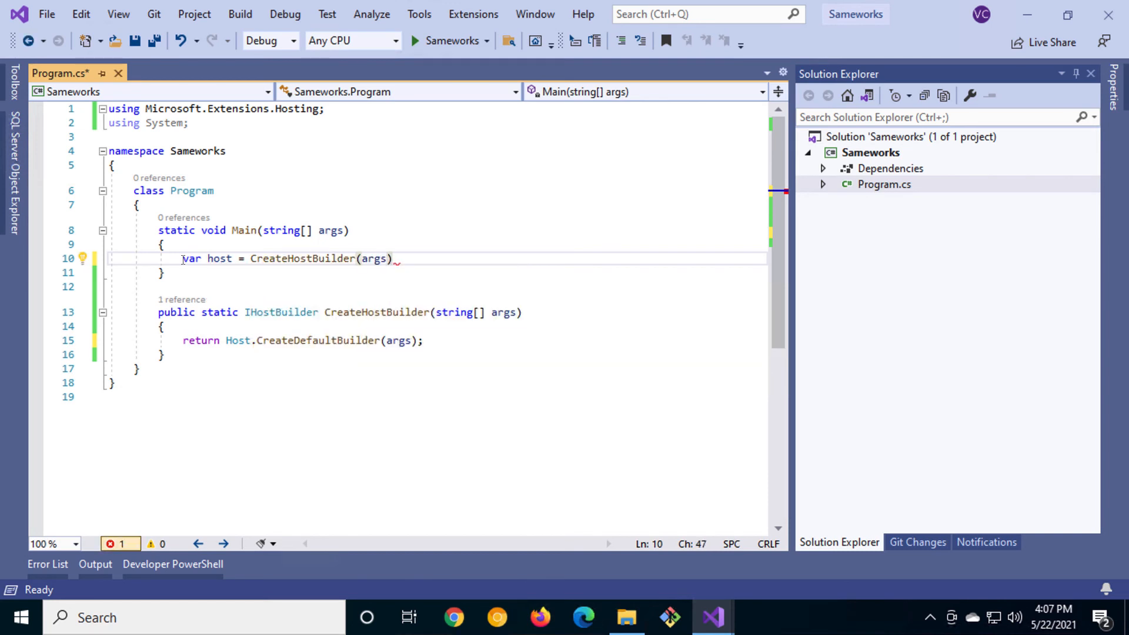
type(".Build();")
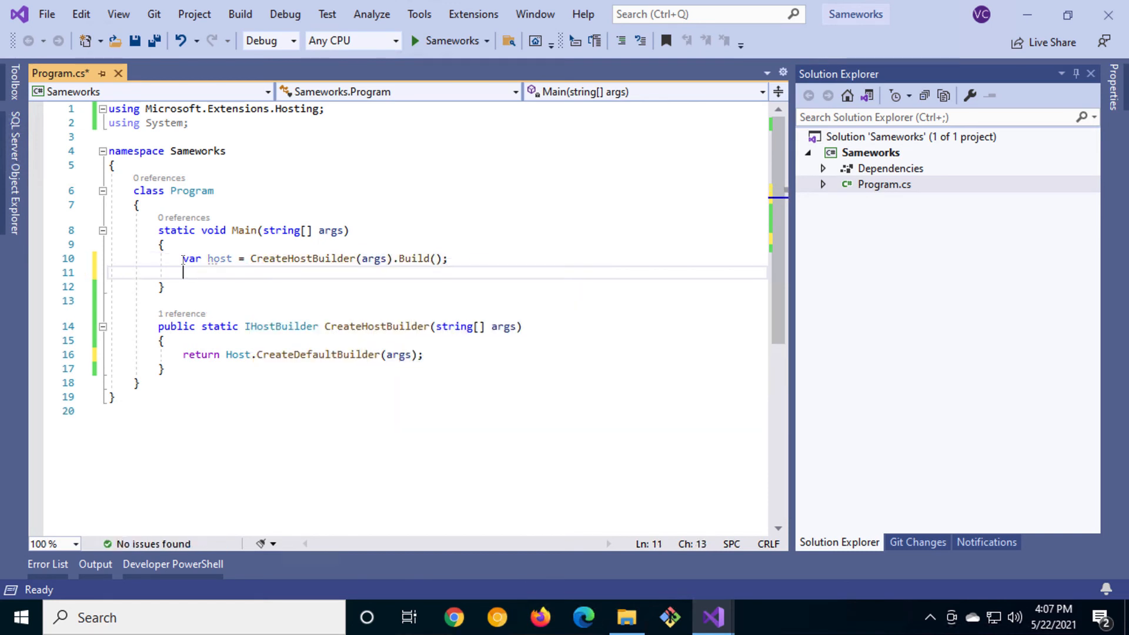
Create a Worker via ActivatorUtilities.CreateInstance<Worker>(host.Services), import DependencyInjection, and call worker.Run()
type("var worker = ActivatorUtilities.Create")
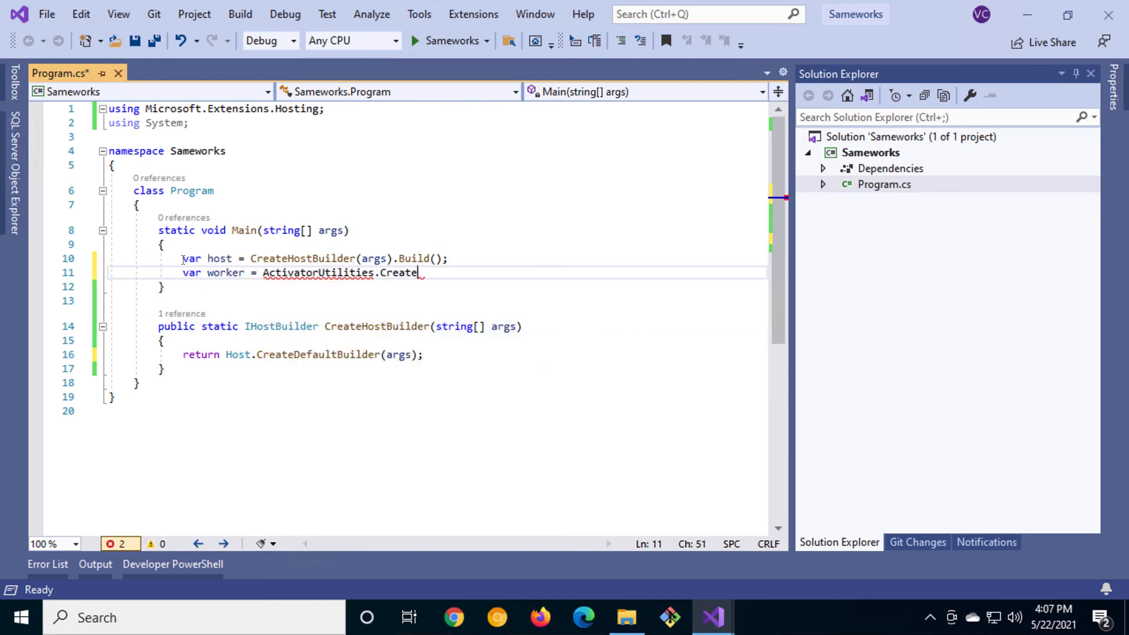
type("Instance<Worker")
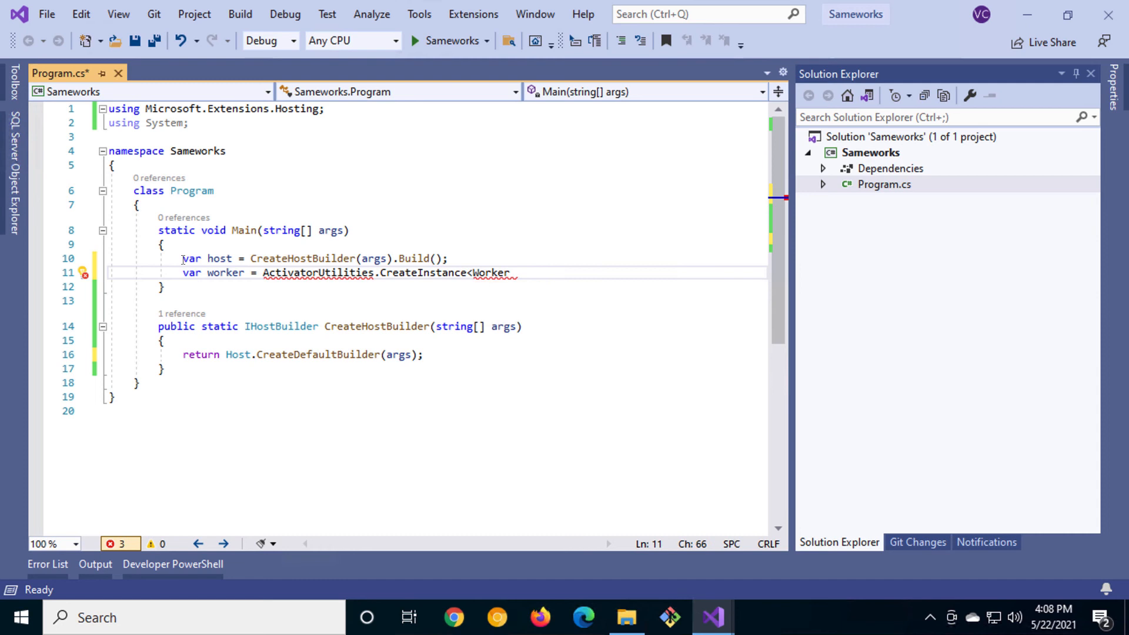
type("(host.Services)")
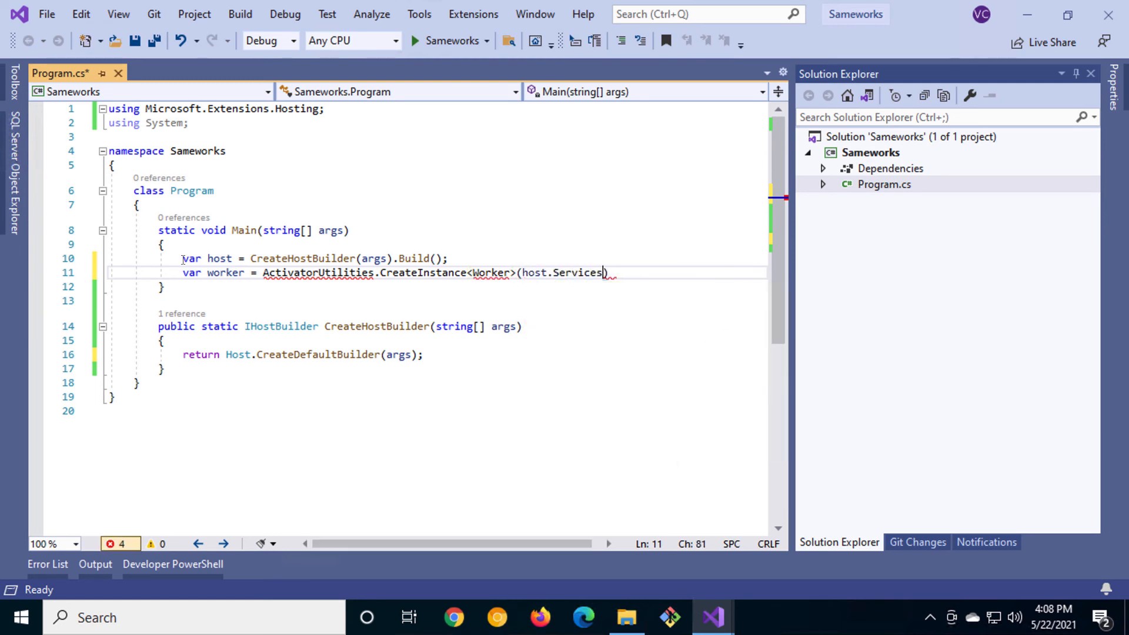
type(";")
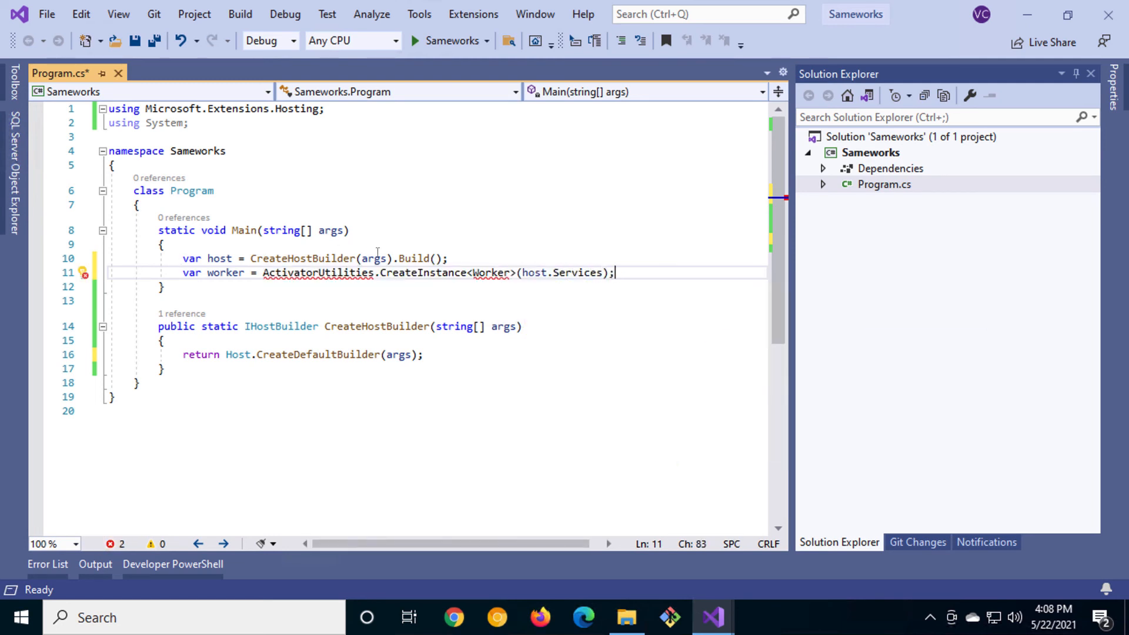
left_click(301, 289)
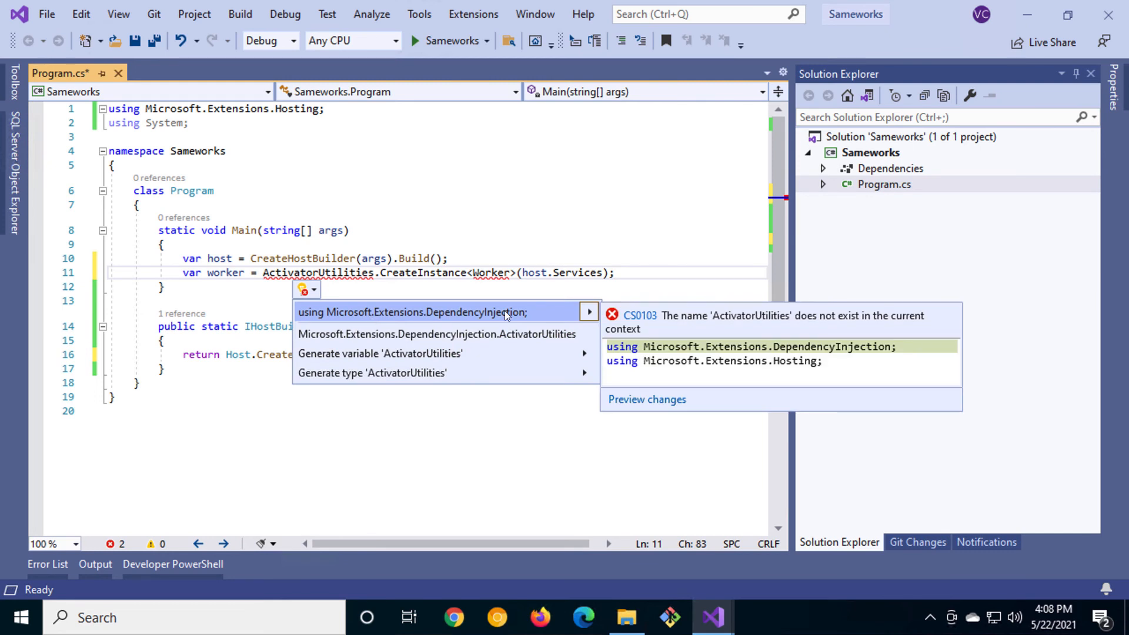
left_click(412, 311)
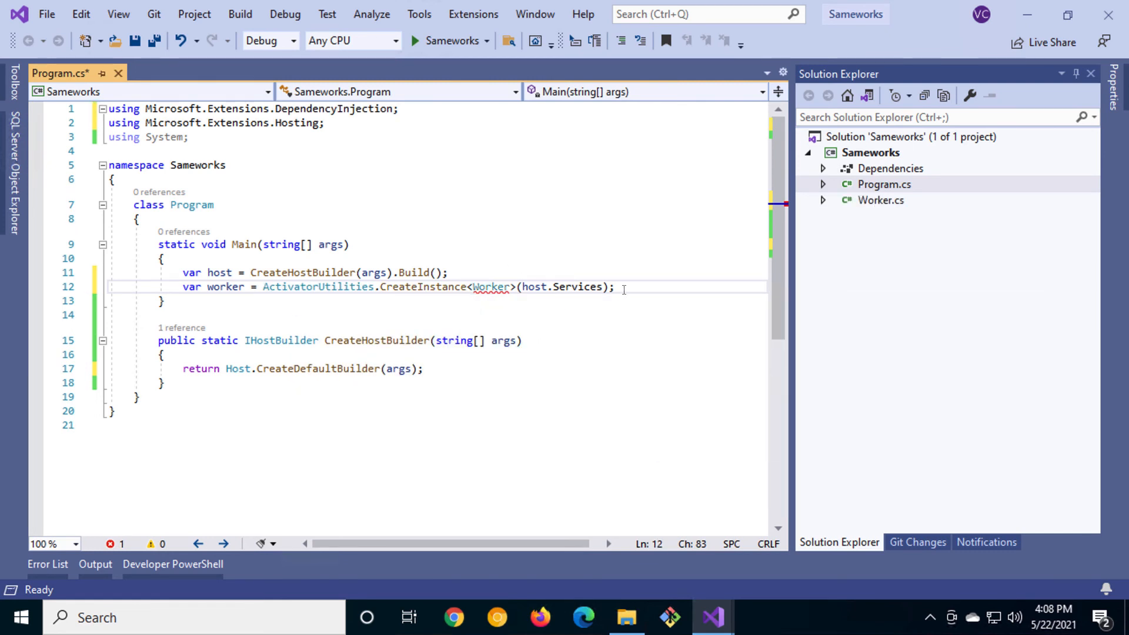
type("worker.Run();")
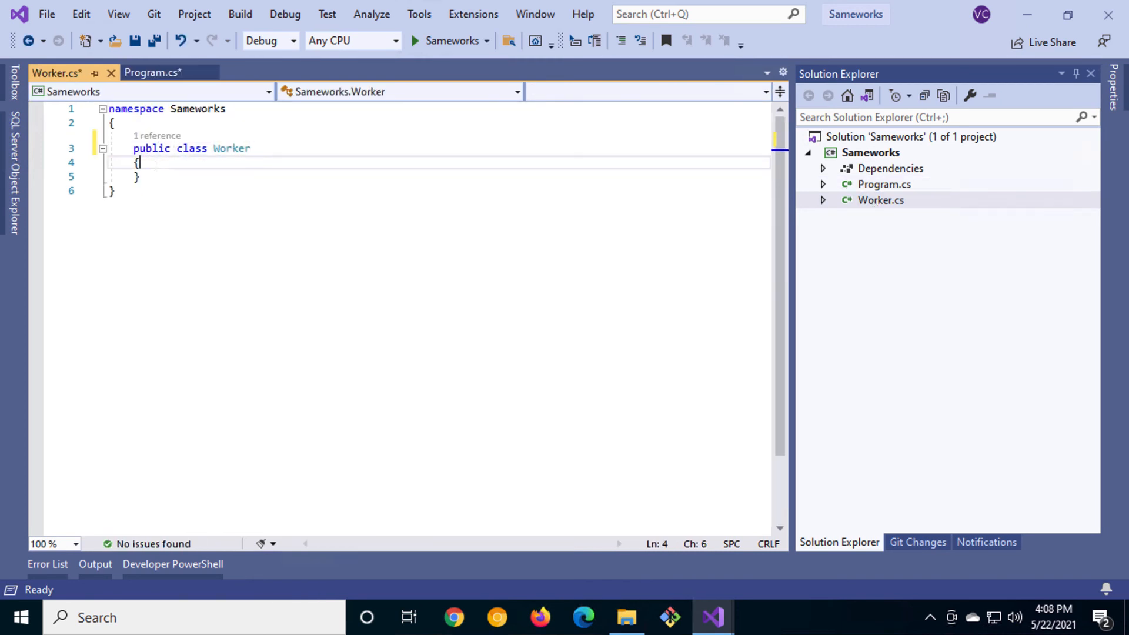
Add public void Run() to Worker that writes "Hello, World!" with System.Console.WriteLine
type("public void Run()")
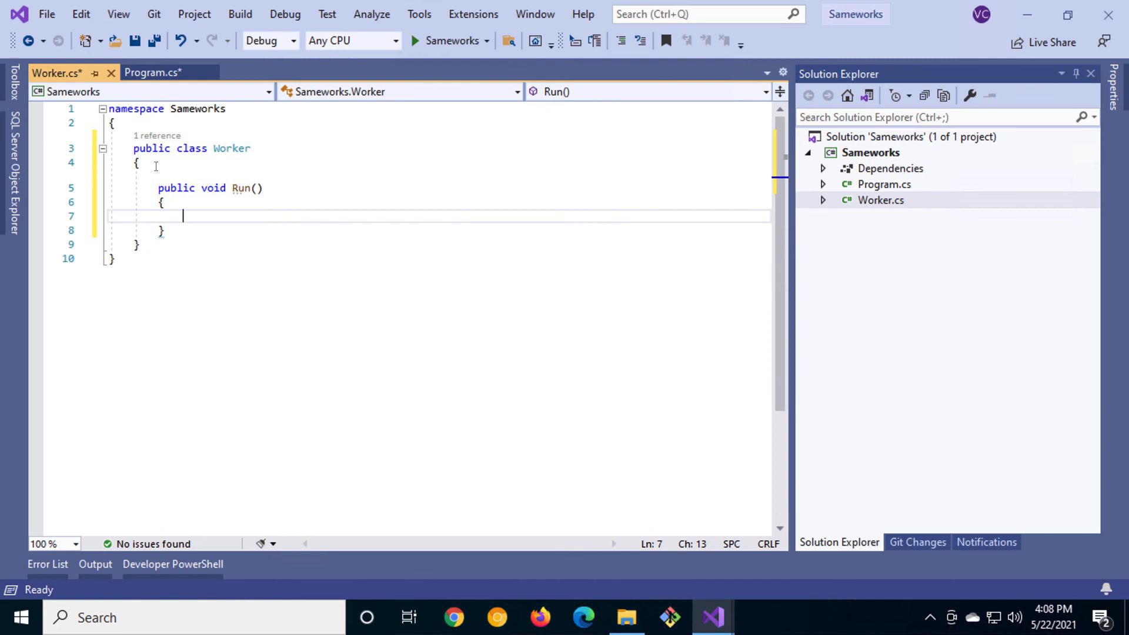
type("System.Console.WriteLine(\"Hello, World!\");")
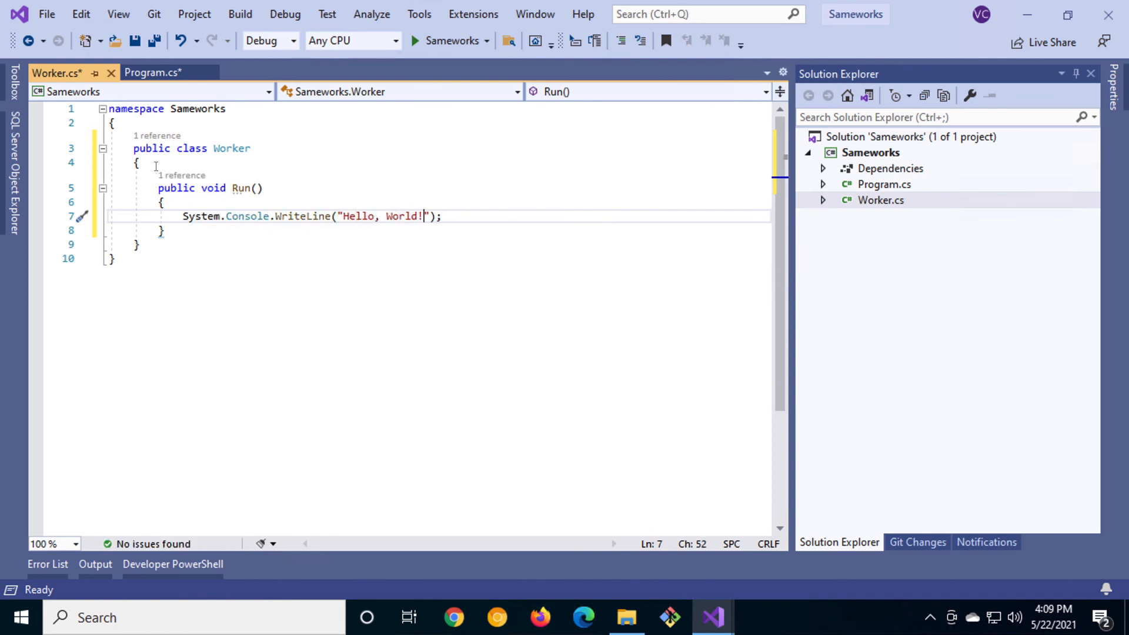